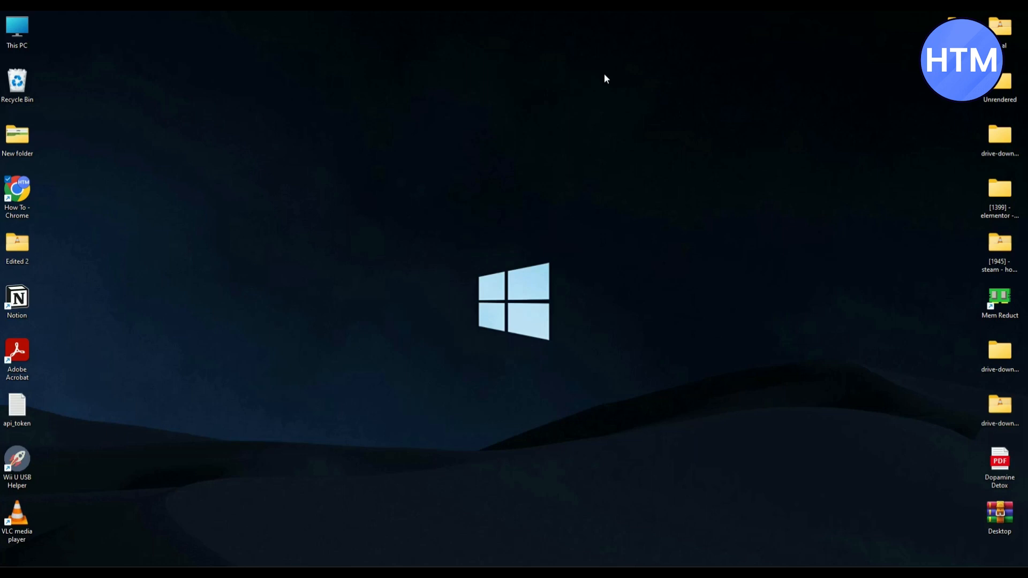
mouse_move(680, 294)
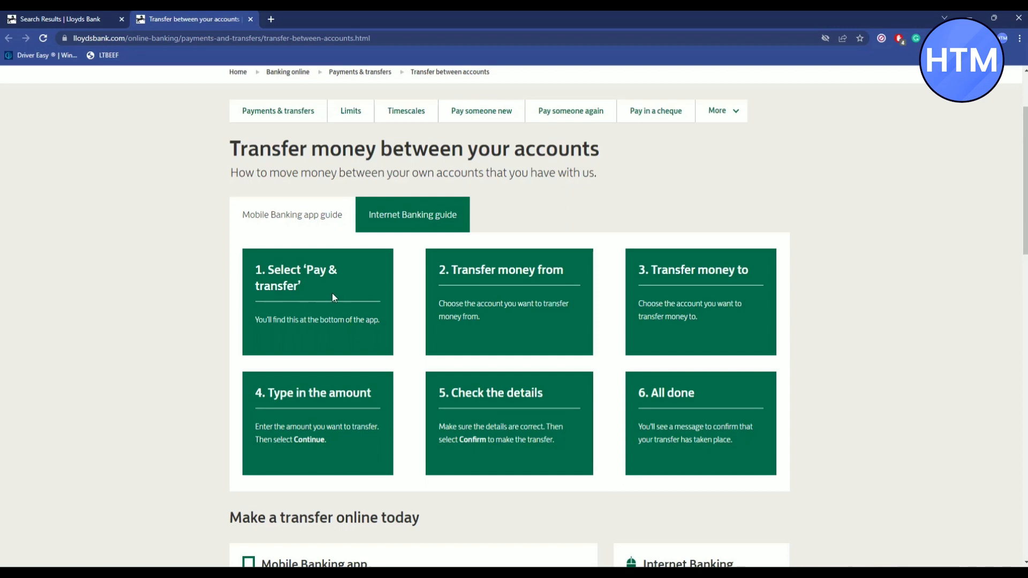
mouse_move(524, 317)
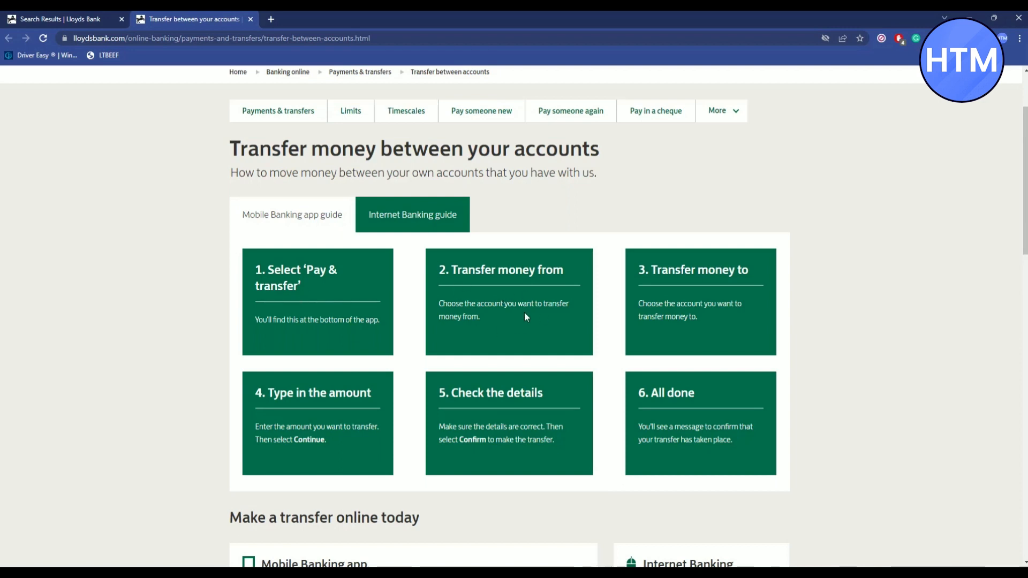
mouse_move(706, 305)
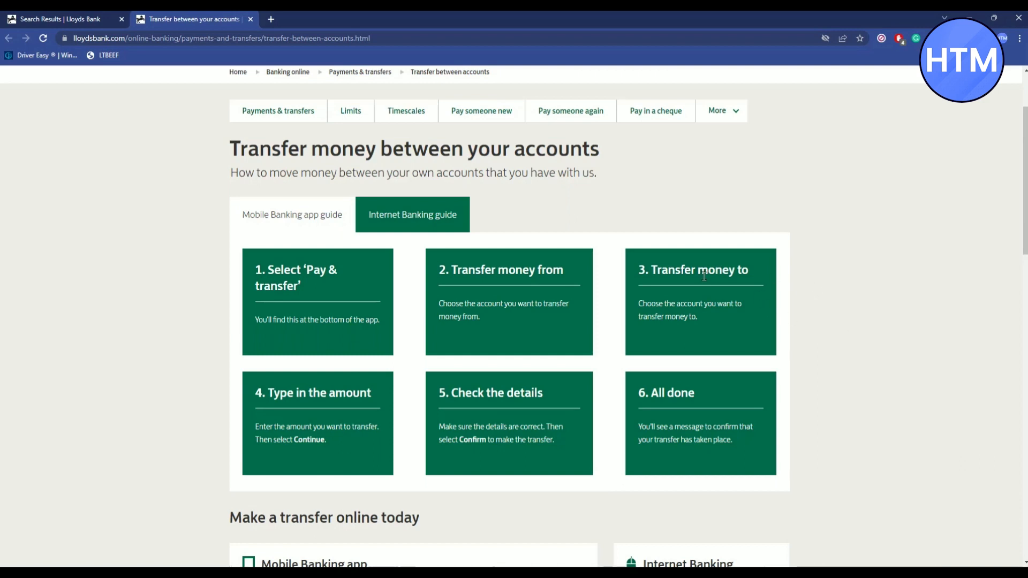
mouse_move(337, 365)
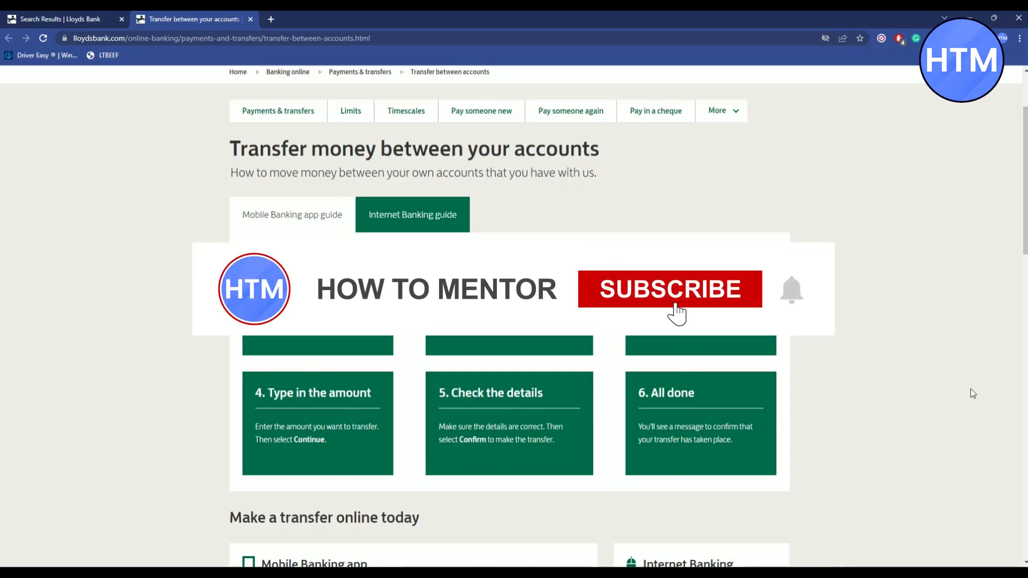
View the Mobile Banking app guide with its six transfer steps.
left_click(669, 289)
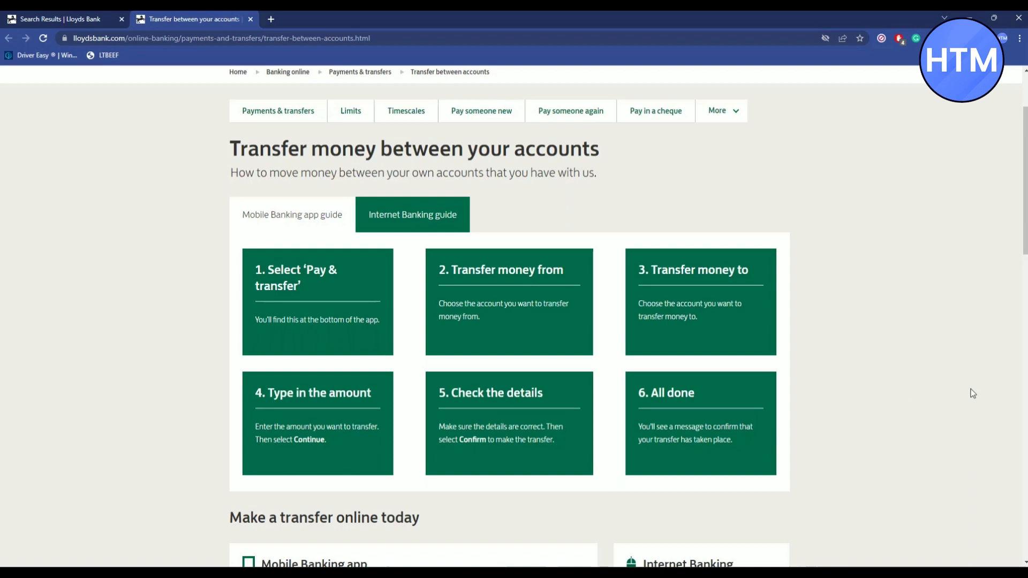
mouse_move(485, 241)
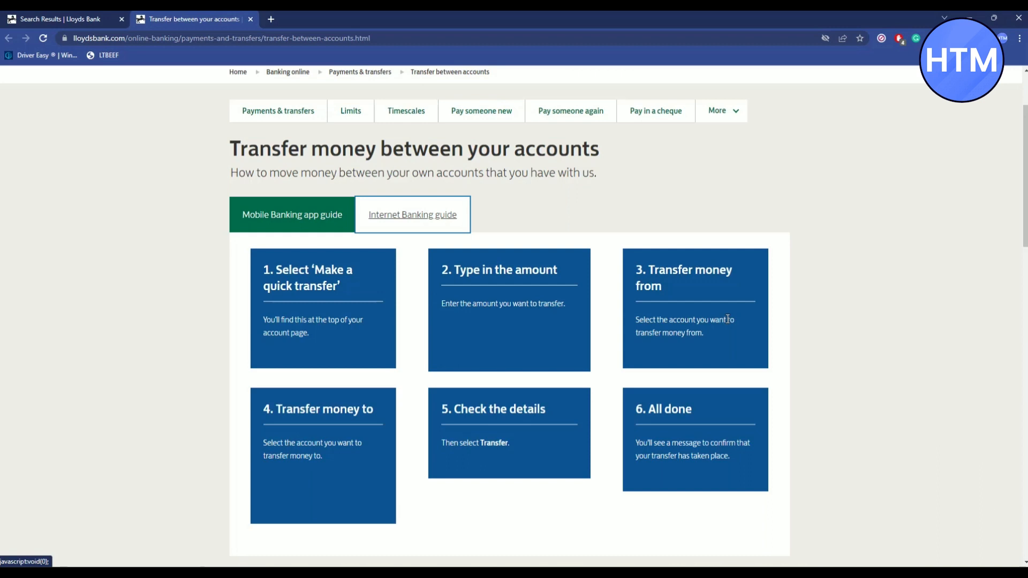
mouse_move(732, 317)
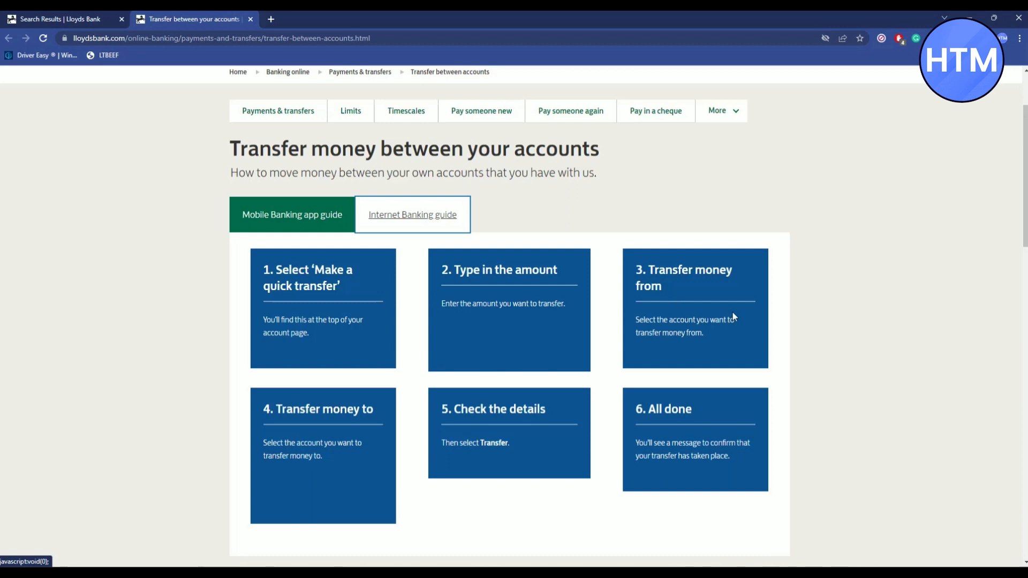
mouse_move(156, 421)
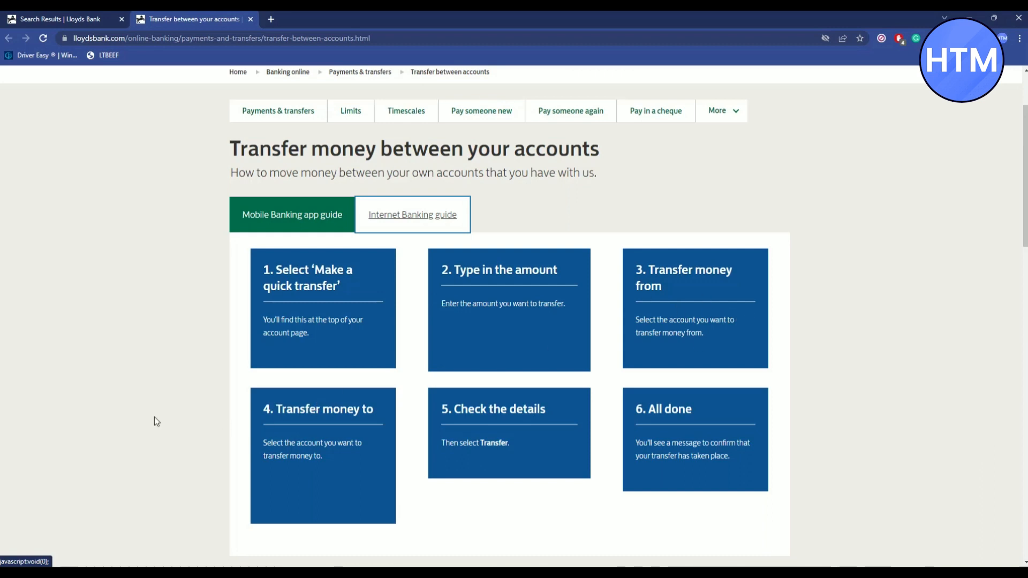
mouse_move(664, 392)
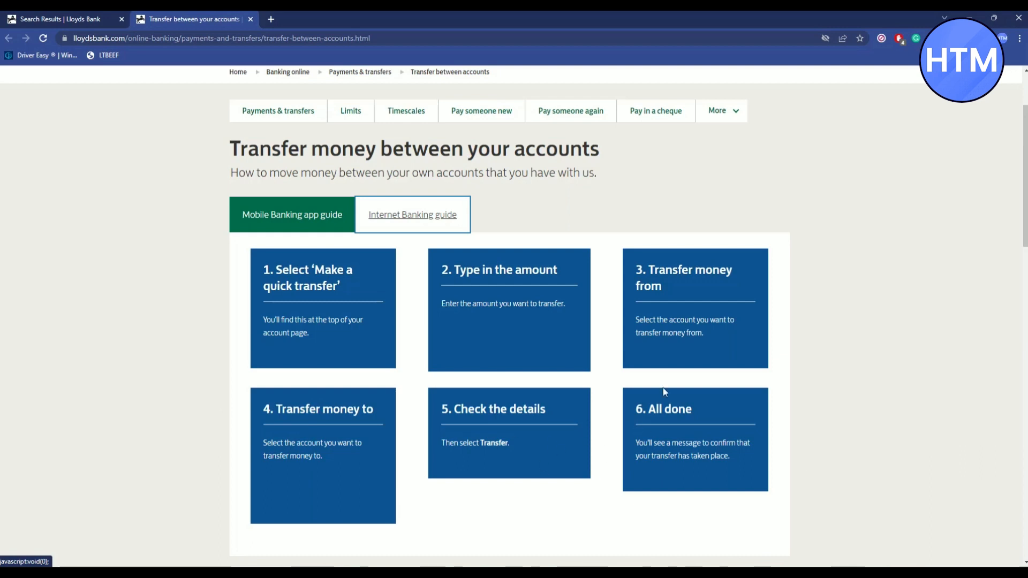
mouse_move(853, 425)
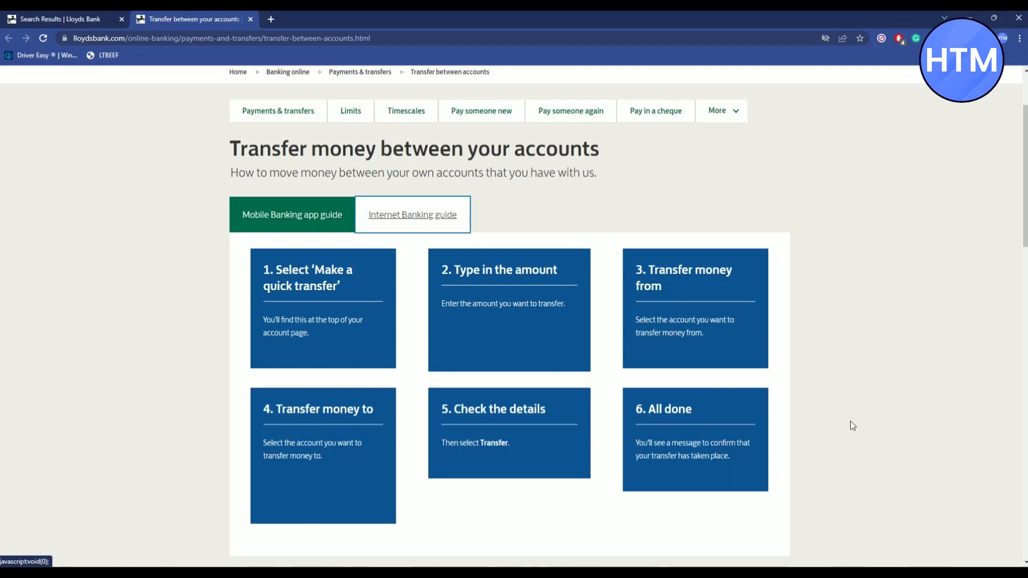
Scroll down through the Internet Banking guide's six transfer steps.
scroll("down", 3)
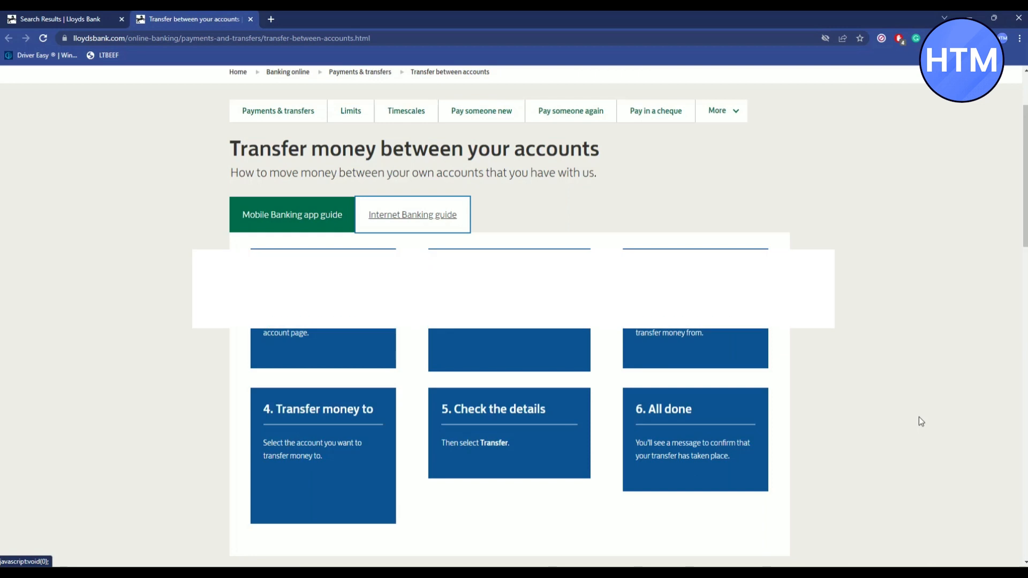